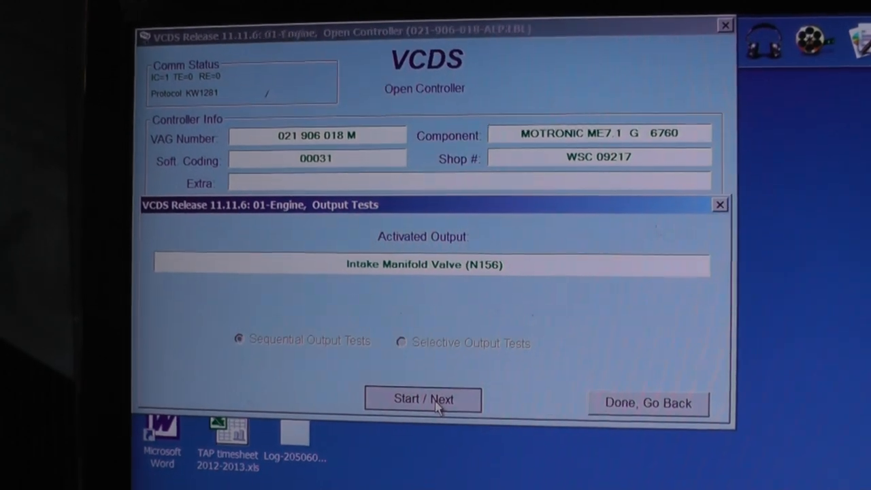
Advance the output tests from N156 to the EVAP Leak Detection Pump and finish with Done, Go Back
{"action": "left_click", "coordinate": [422, 399]}
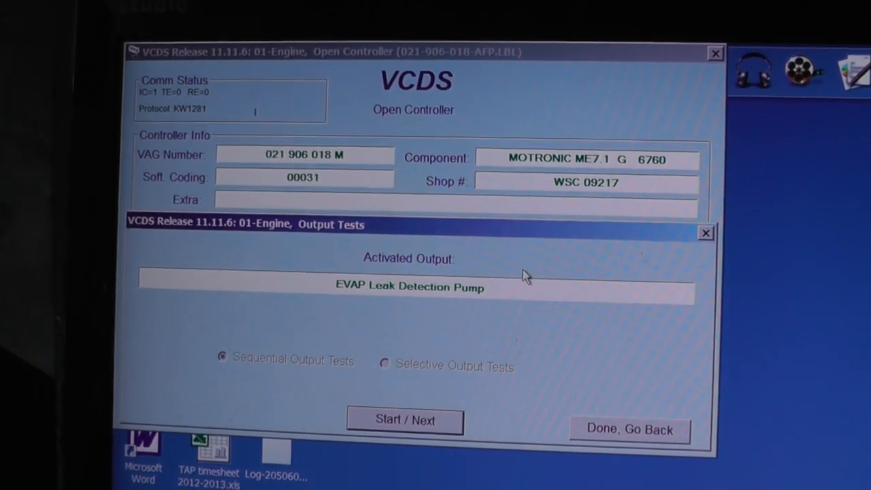
{"action": "left_click", "coordinate": [405, 419]}
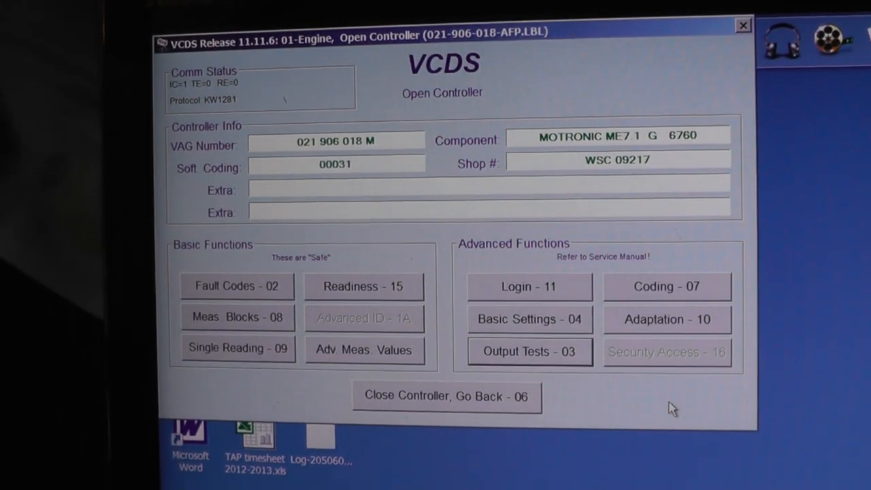
Close the engine controller, reconnect to 01-Engine from Select Control Module, then close it again
{"action": "left_click", "coordinate": [446, 395]}
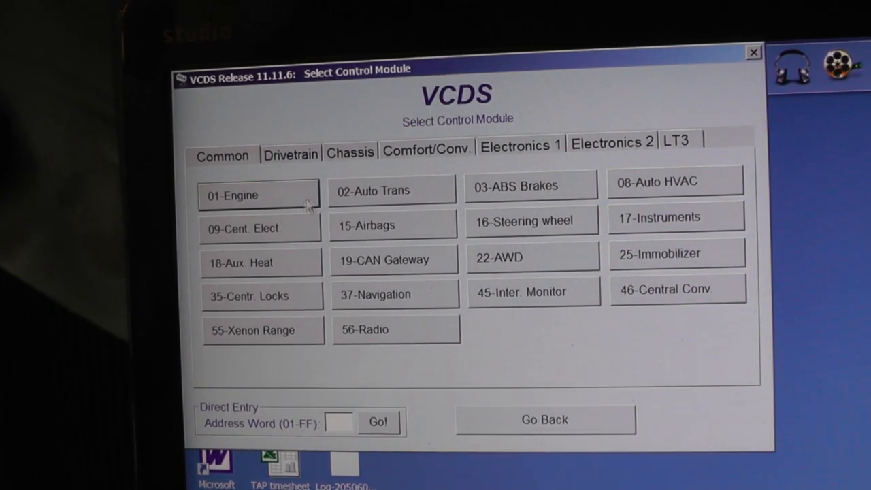
{"action": "left_click", "coordinate": [259, 196]}
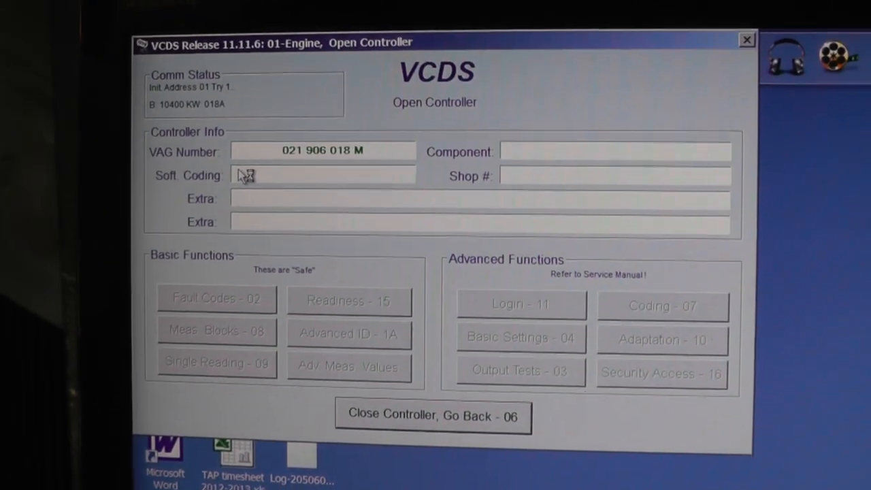
{"action": "left_click", "coordinate": [216, 298]}
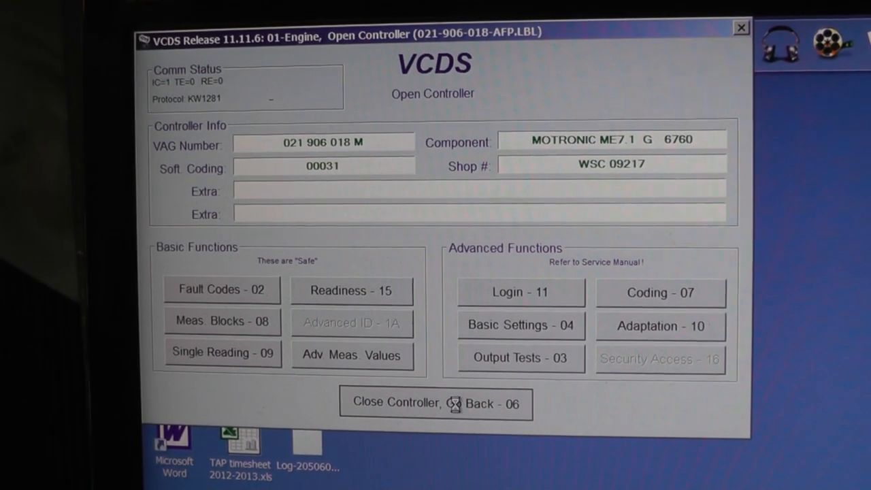
{"action": "left_click", "coordinate": [435, 402]}
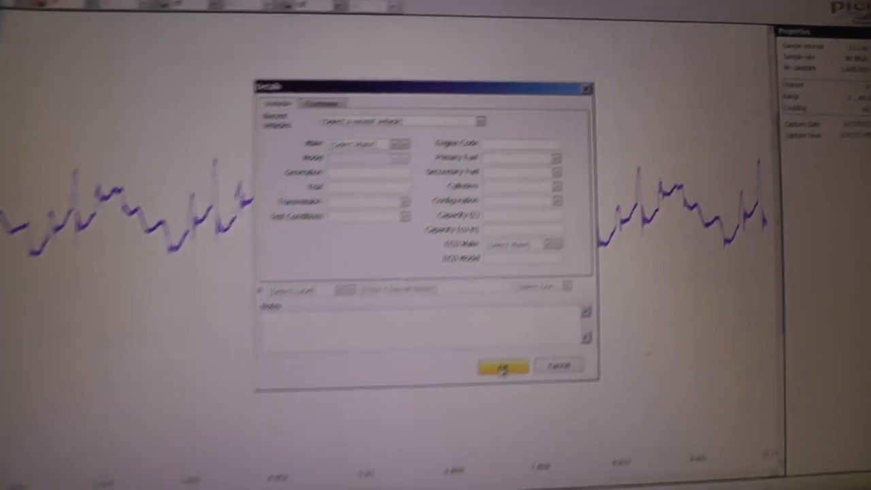
Confirm the vehicle Details with OK and save the EVAP pump current waveform in Save As
{"action": "left_click", "coordinate": [501, 366]}
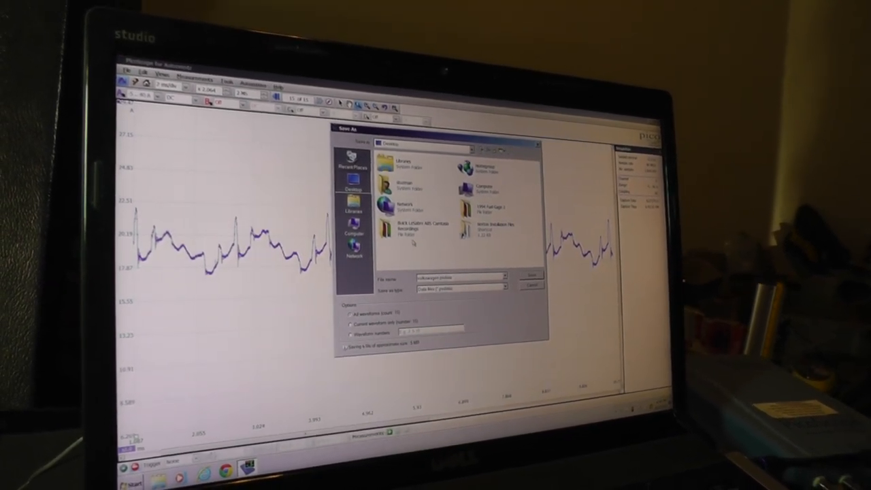
{"action": "left_click", "coordinate": [530, 274]}
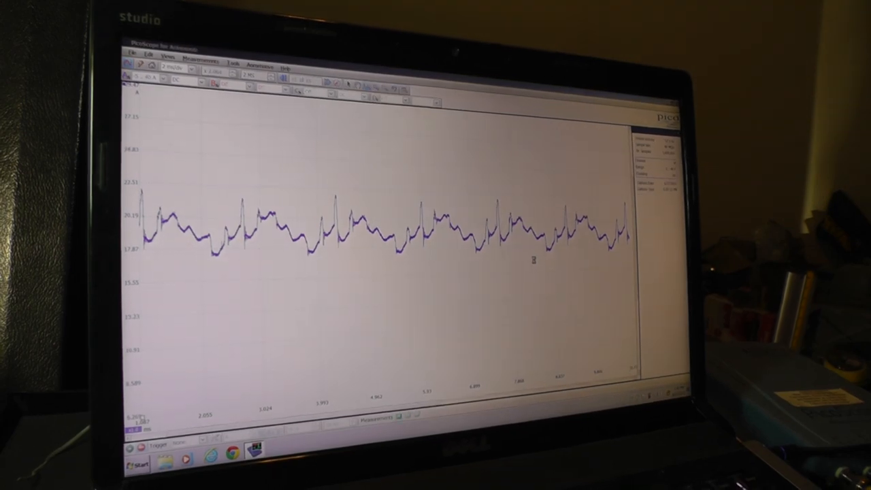